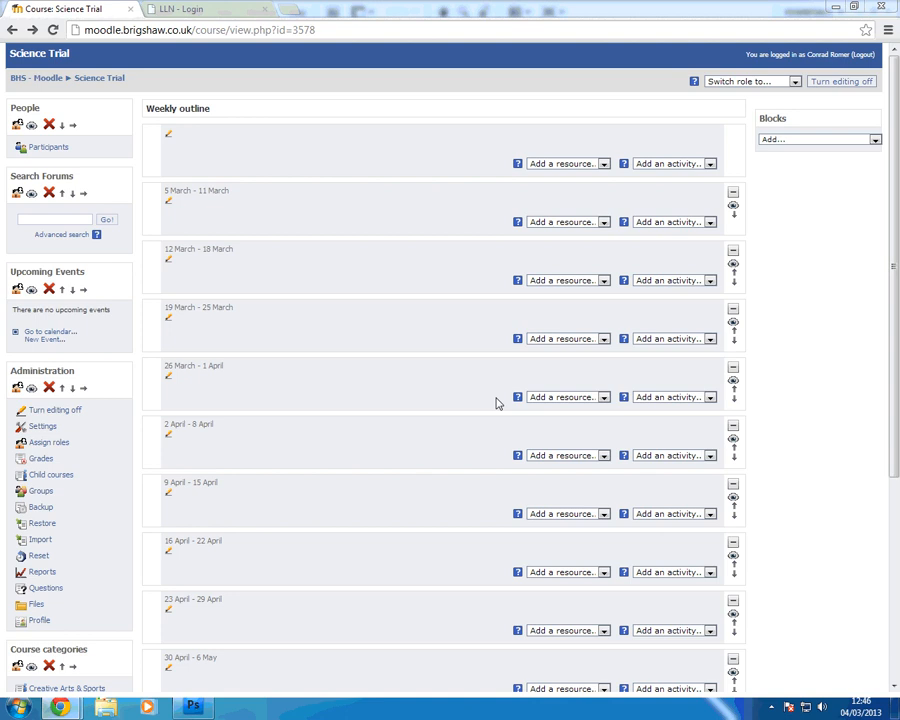
mouse_move(324, 8)
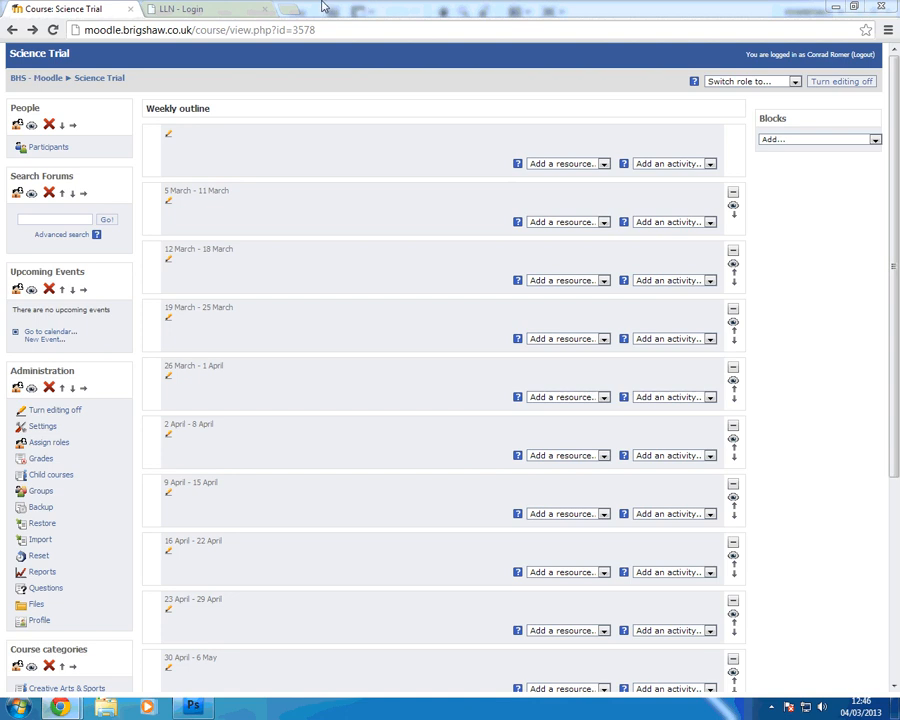
mouse_move(386, 166)
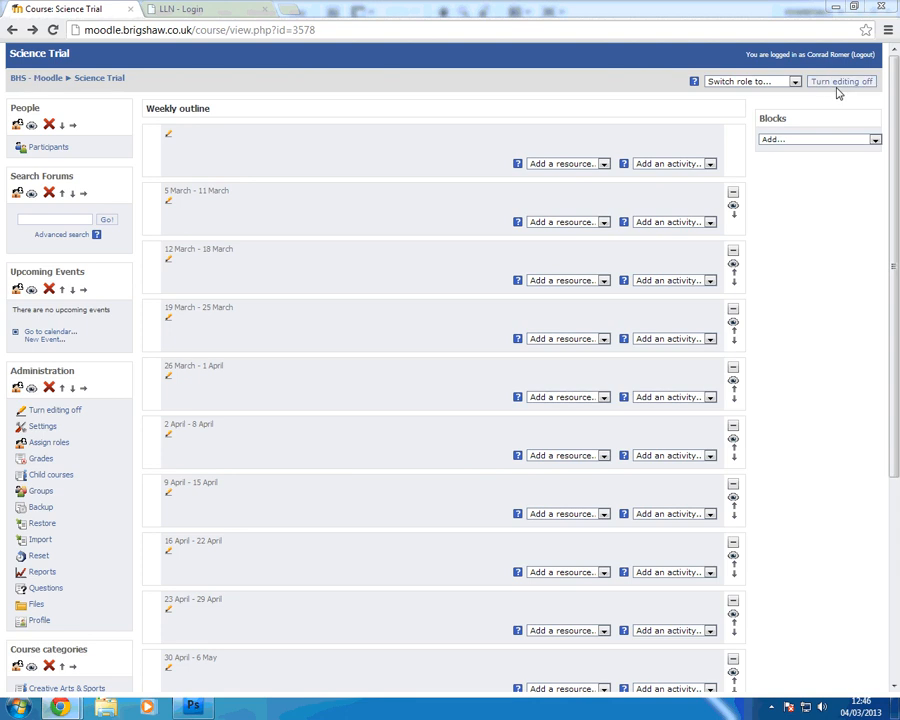
Step: Toggle course editing on and begin editing the top section's summary
click(844, 82)
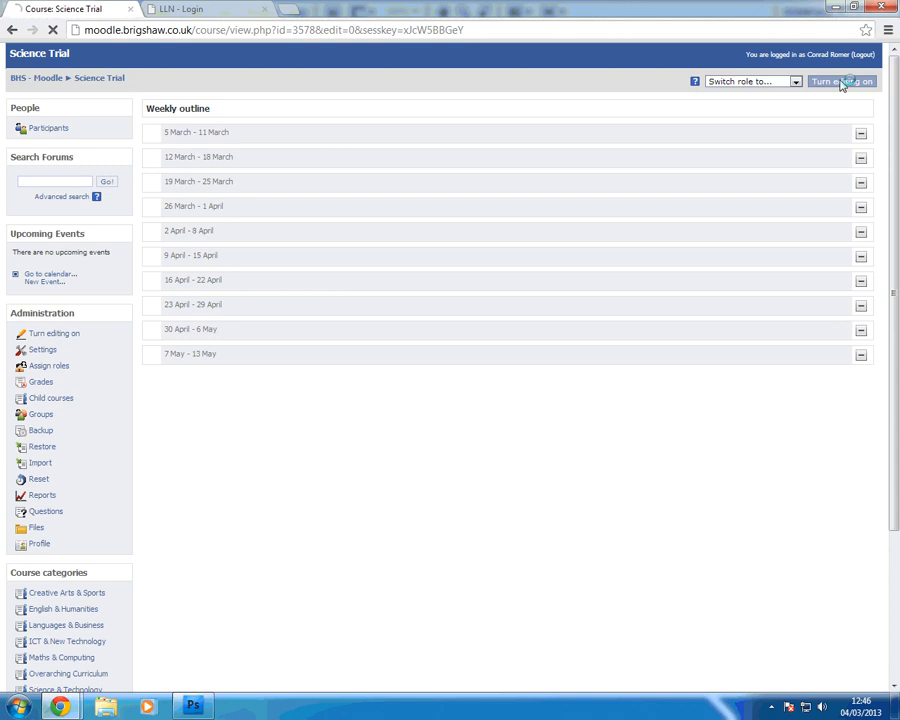
click(840, 80)
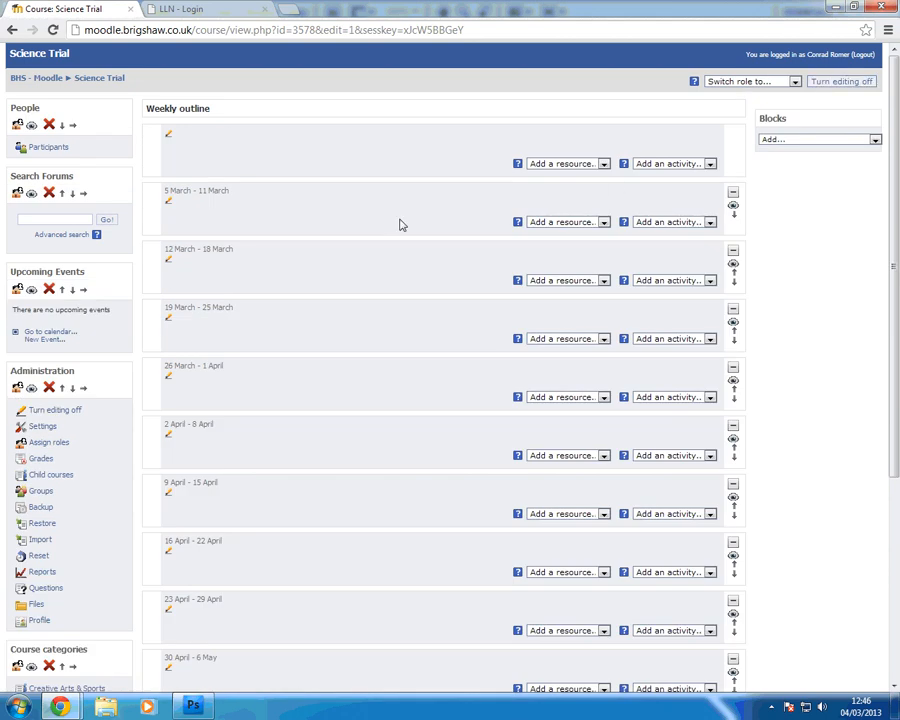
mouse_move(254, 186)
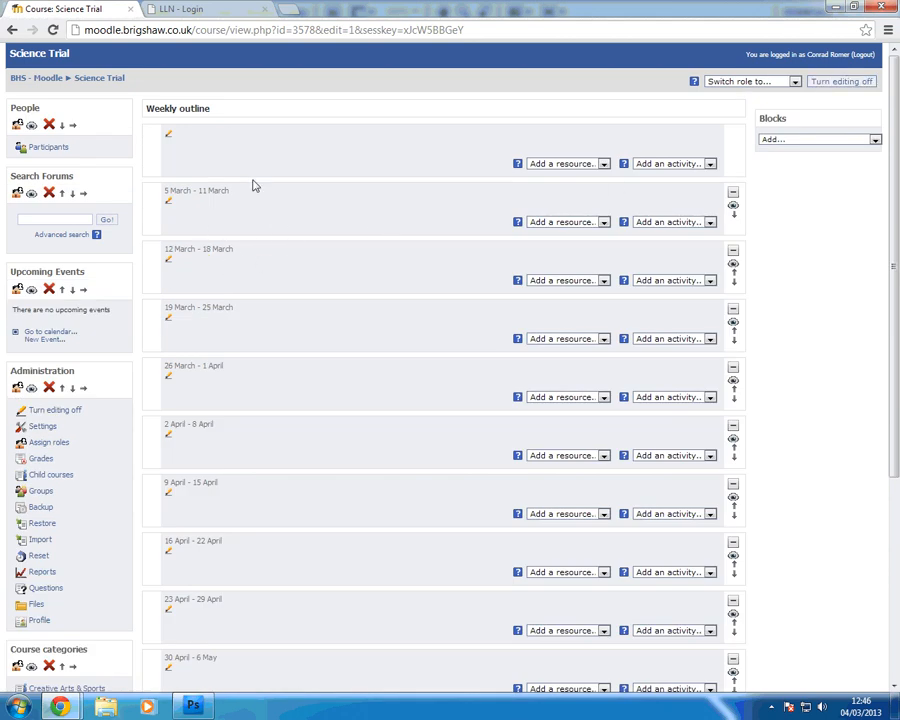
mouse_move(186, 384)
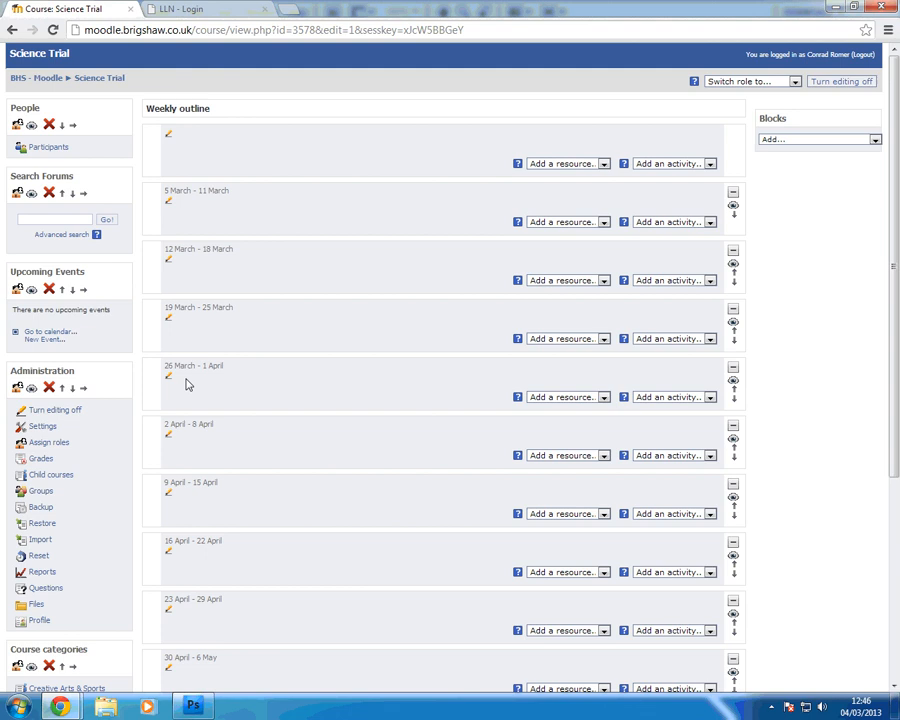
mouse_move(216, 378)
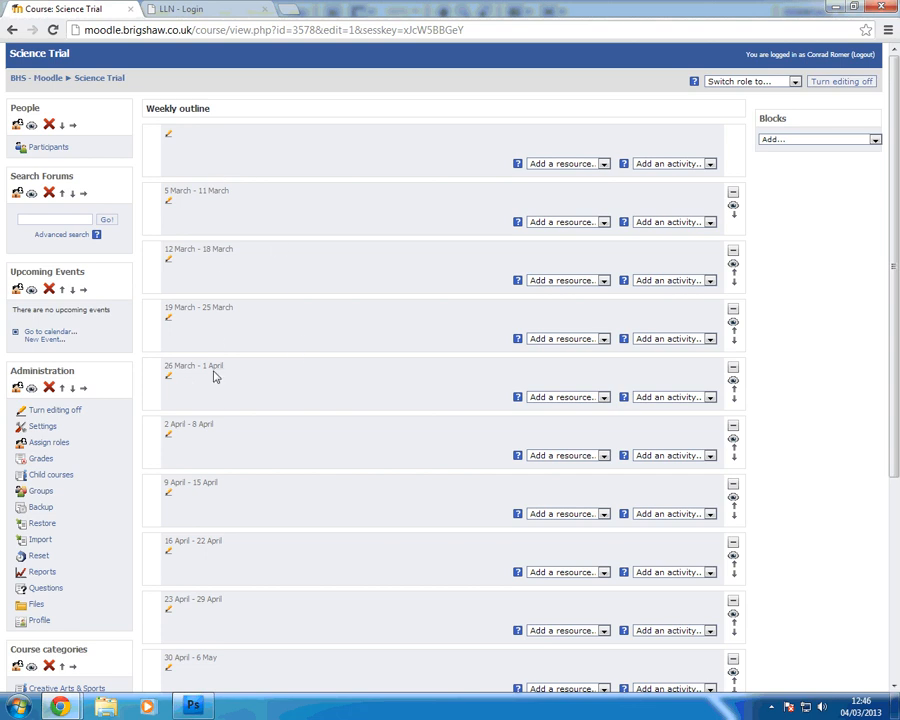
mouse_move(344, 218)
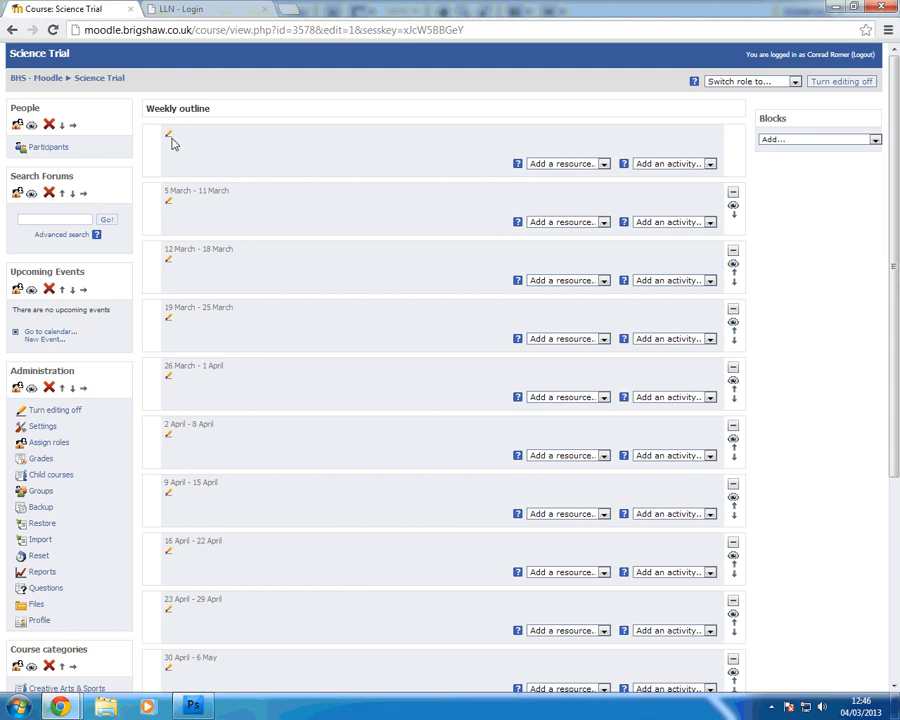
mouse_move(188, 216)
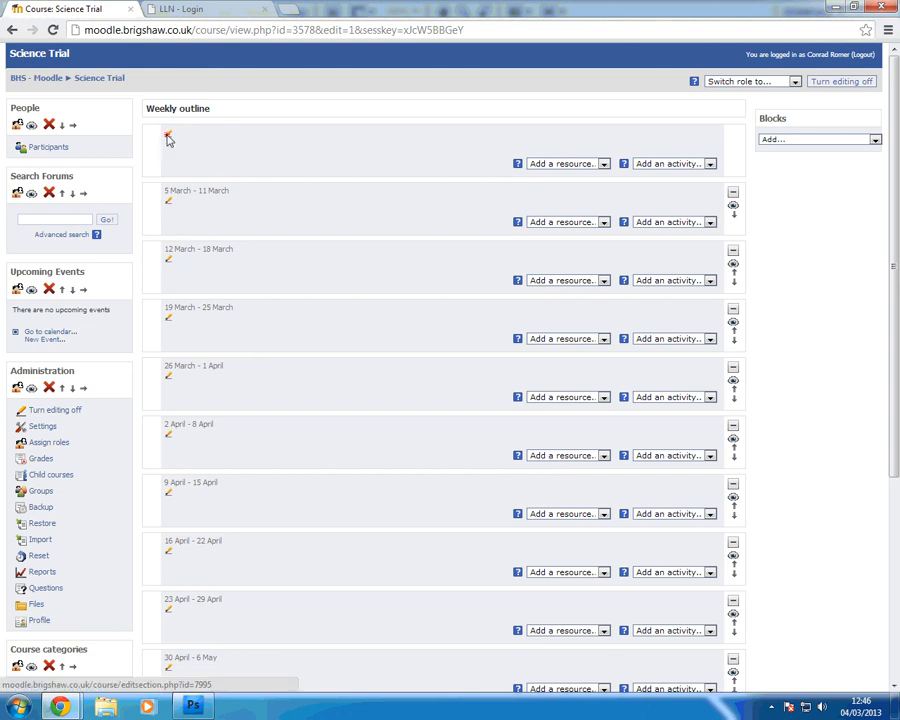
click(168, 136)
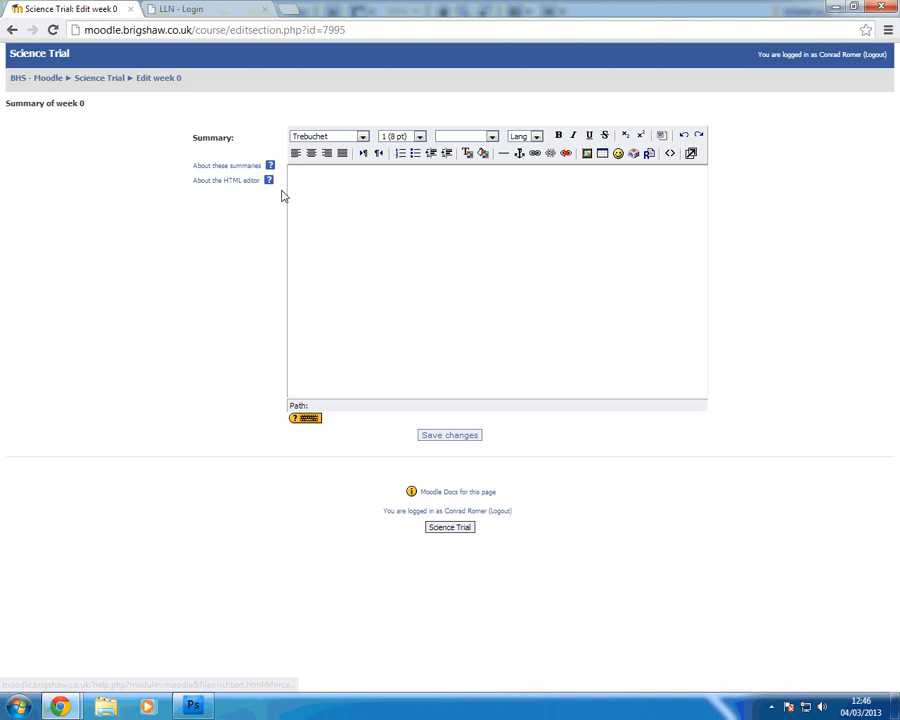
click(426, 178)
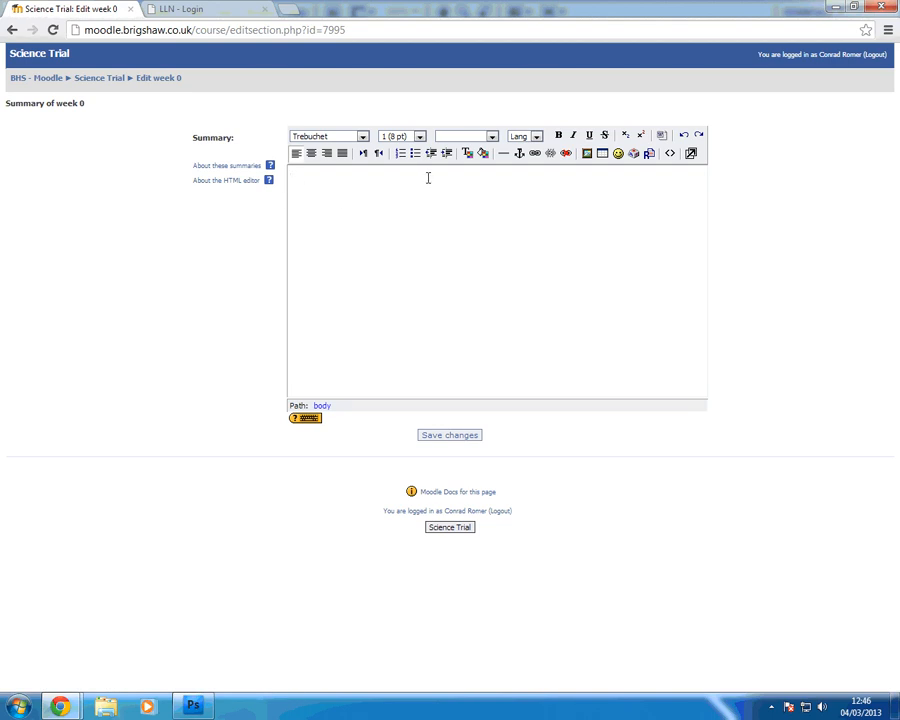
click(428, 178)
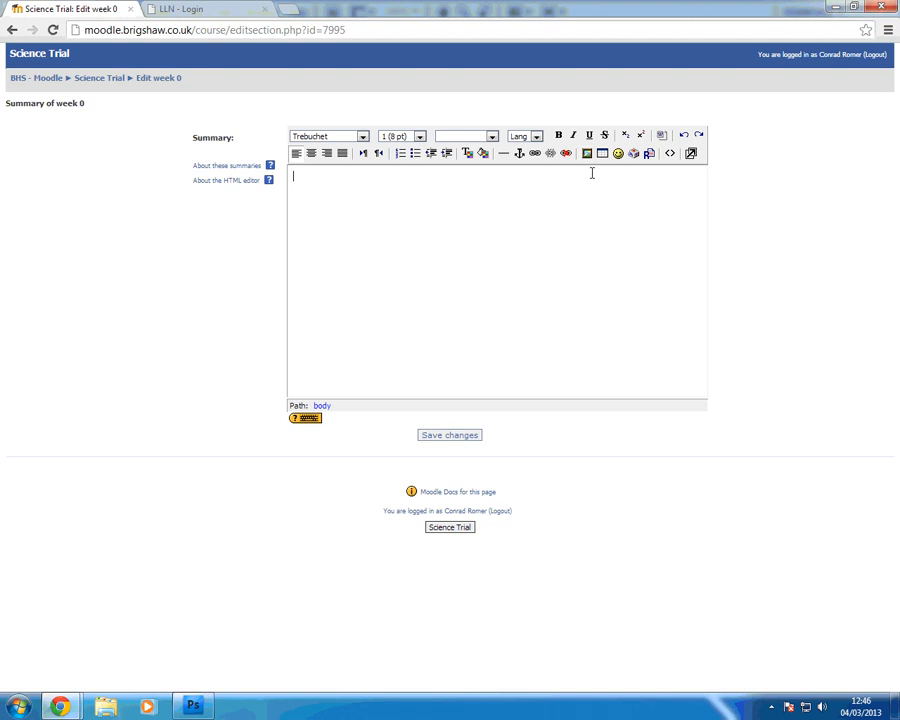
mouse_move(602, 156)
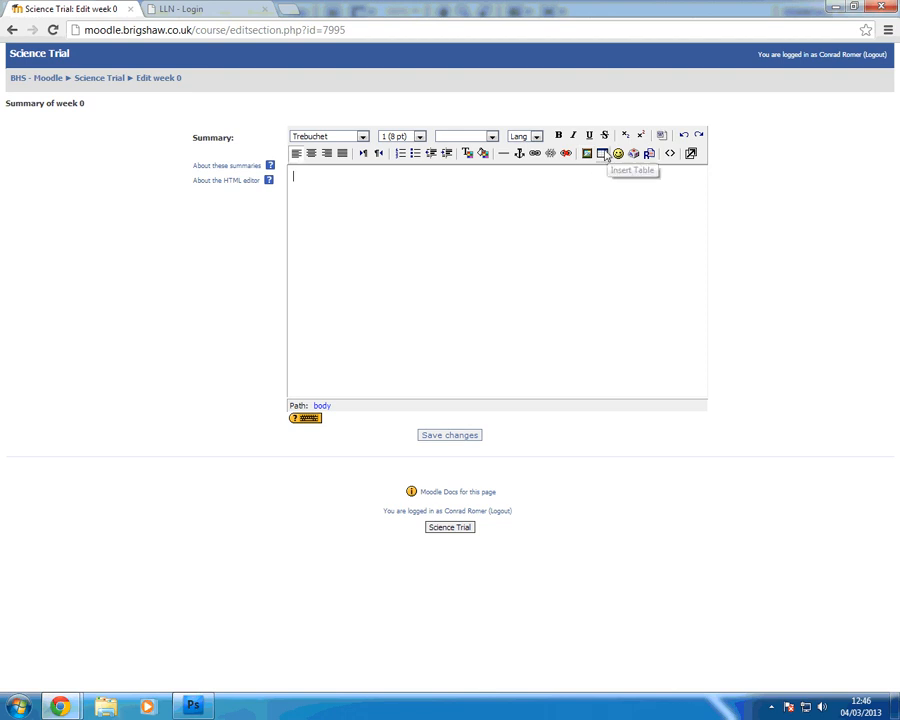
Step: Insert a one-row, one-column table with border thickness 0 into the summary
click(602, 152)
text(1)
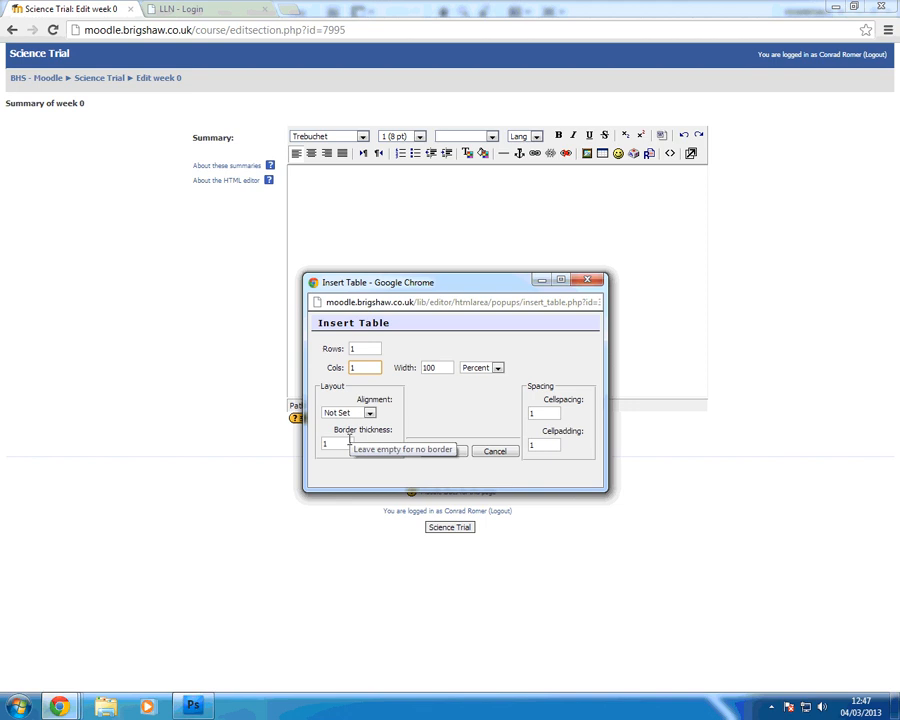
click(330, 444)
text(0)
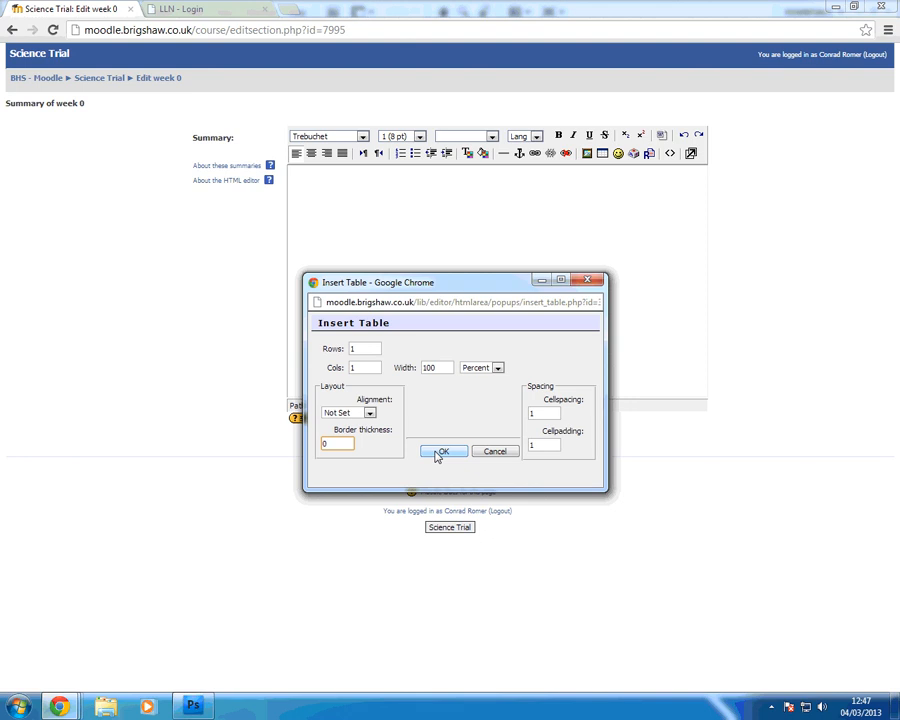
click(442, 452)
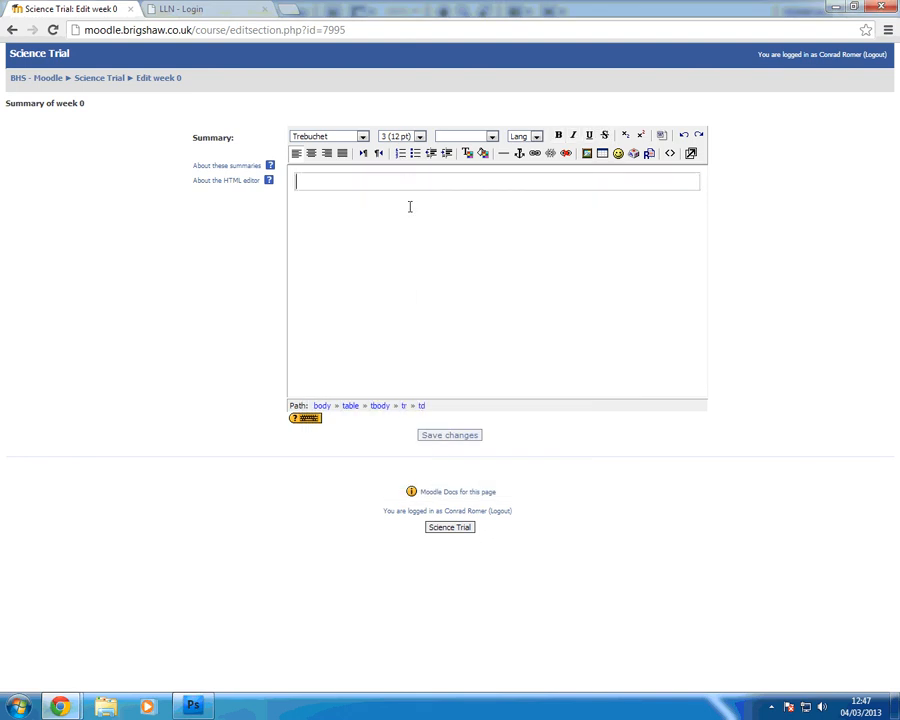
mouse_move(392, 180)
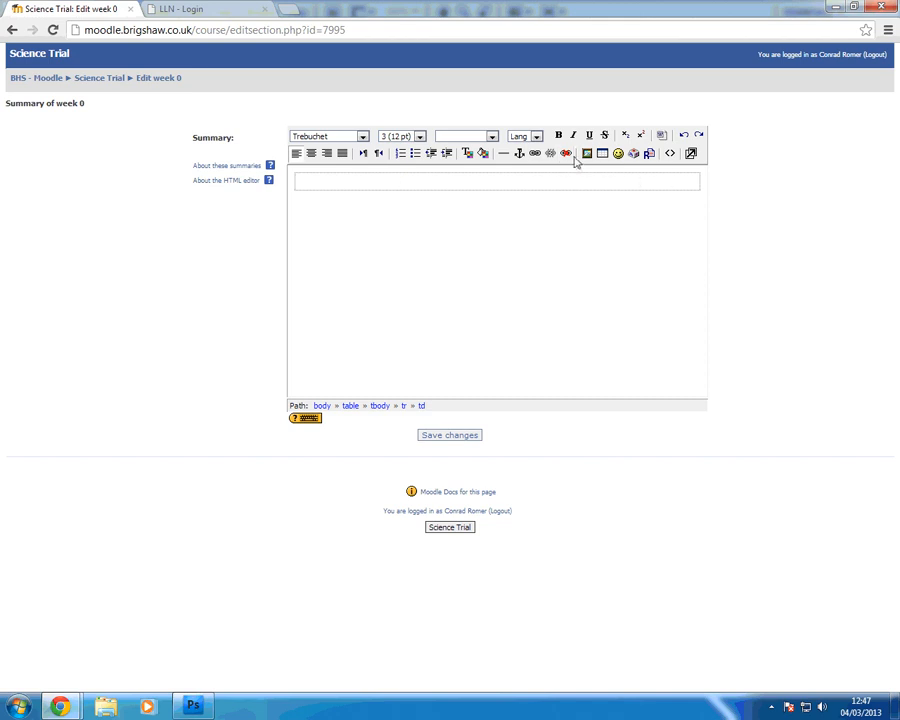
mouse_move(588, 156)
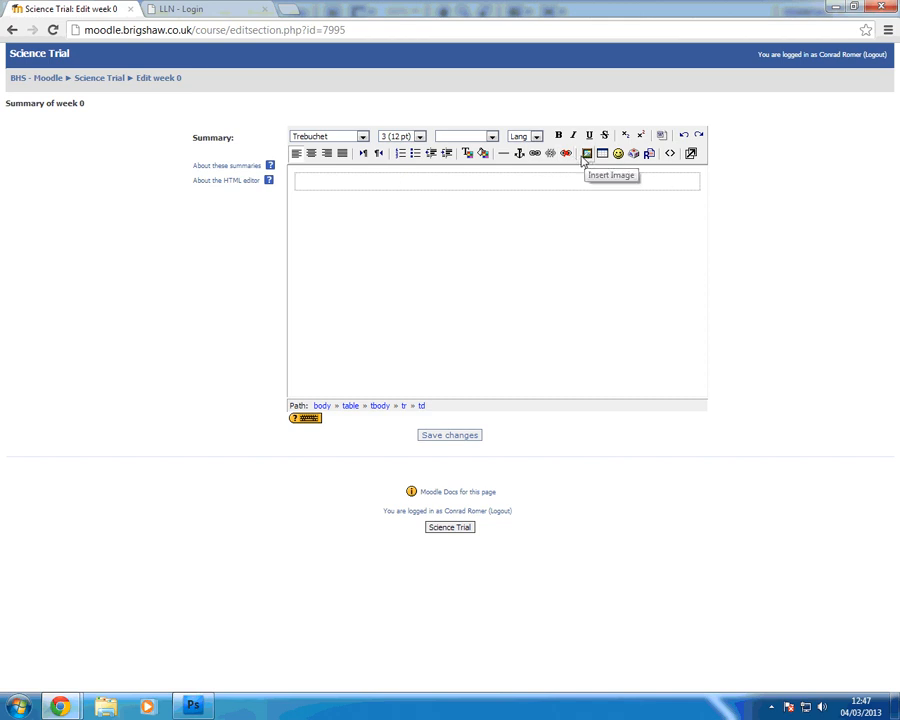
Step: Bring up the Insert Image dialog for the summary table and move it into view
click(588, 152)
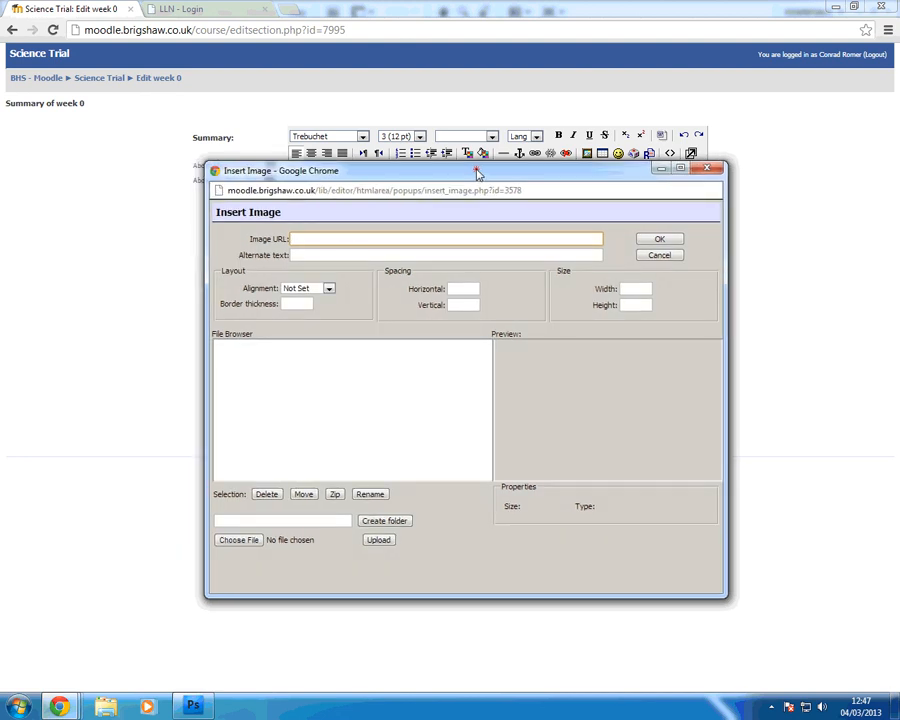
drag(478, 170, 464, 160)
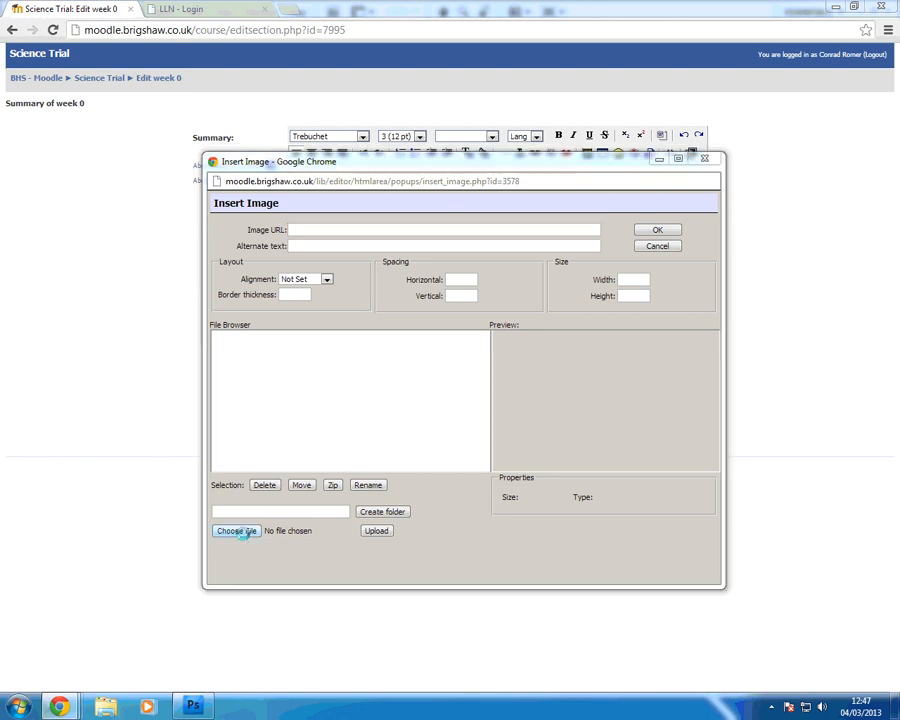
Step: Choose Science-Diary.jpg from the temp folder as the file to upload
click(236, 530)
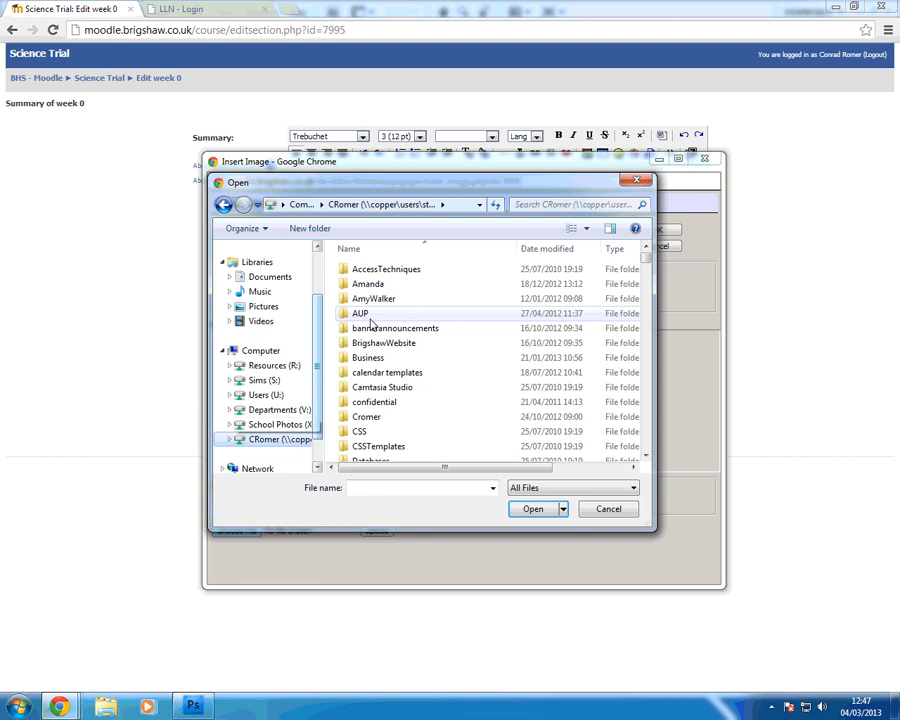
scroll(down, 3)
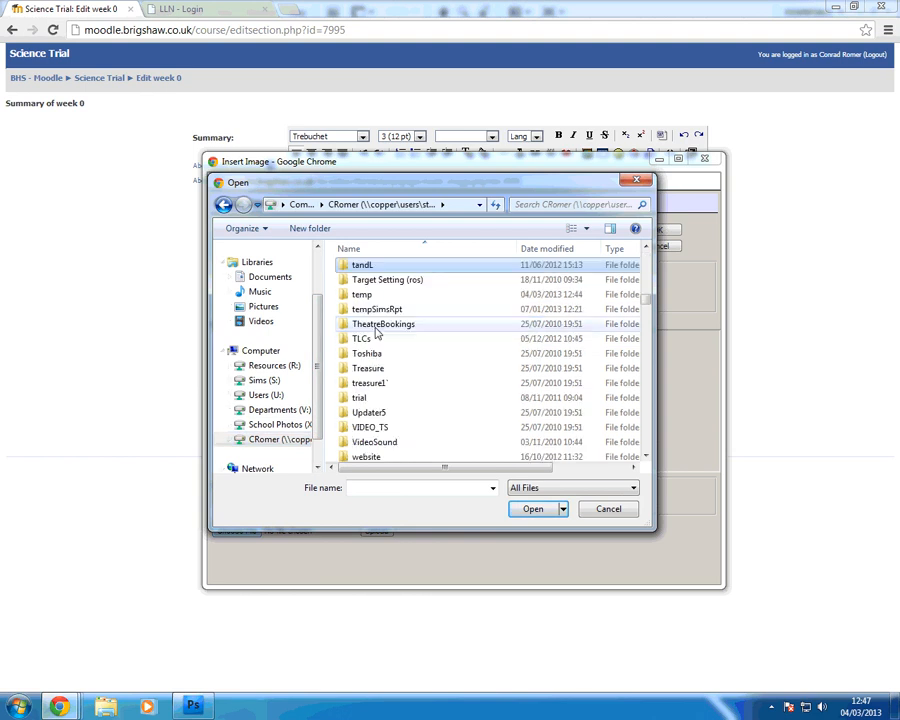
click(360, 294)
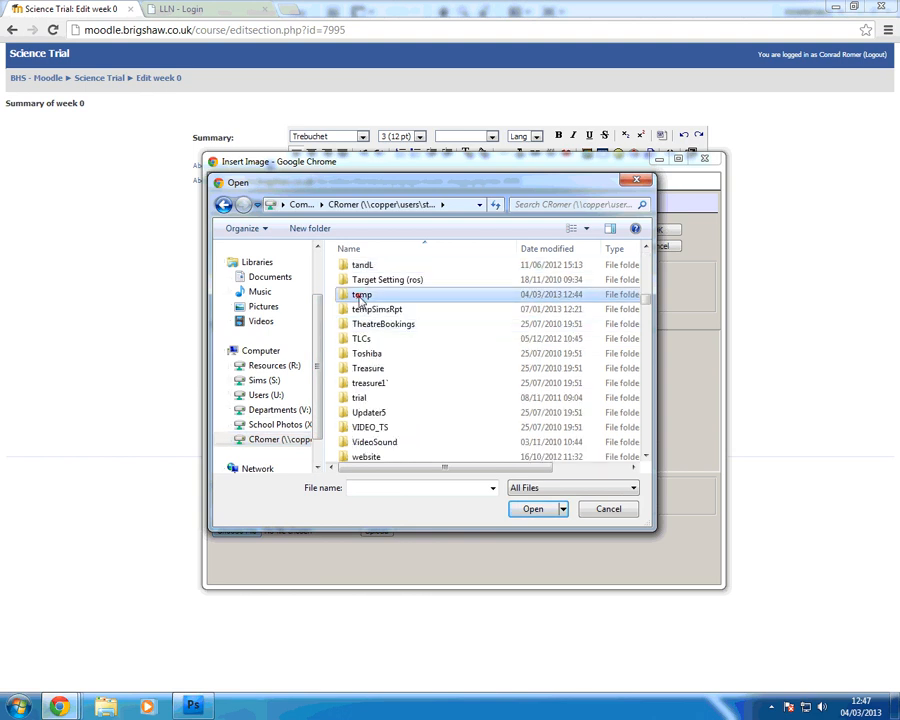
double_click(362, 294)
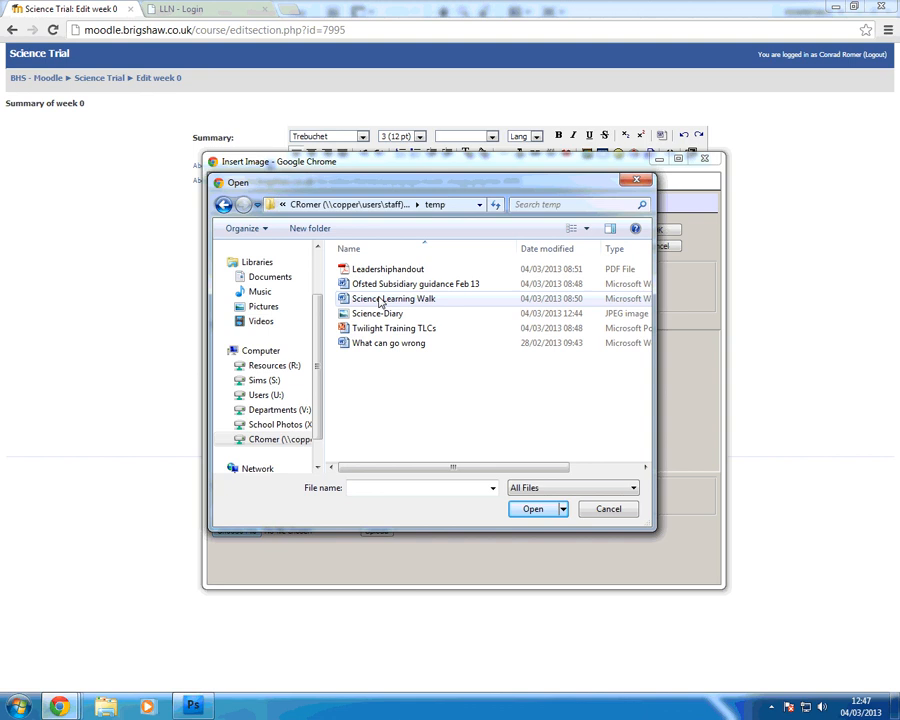
click(378, 312)
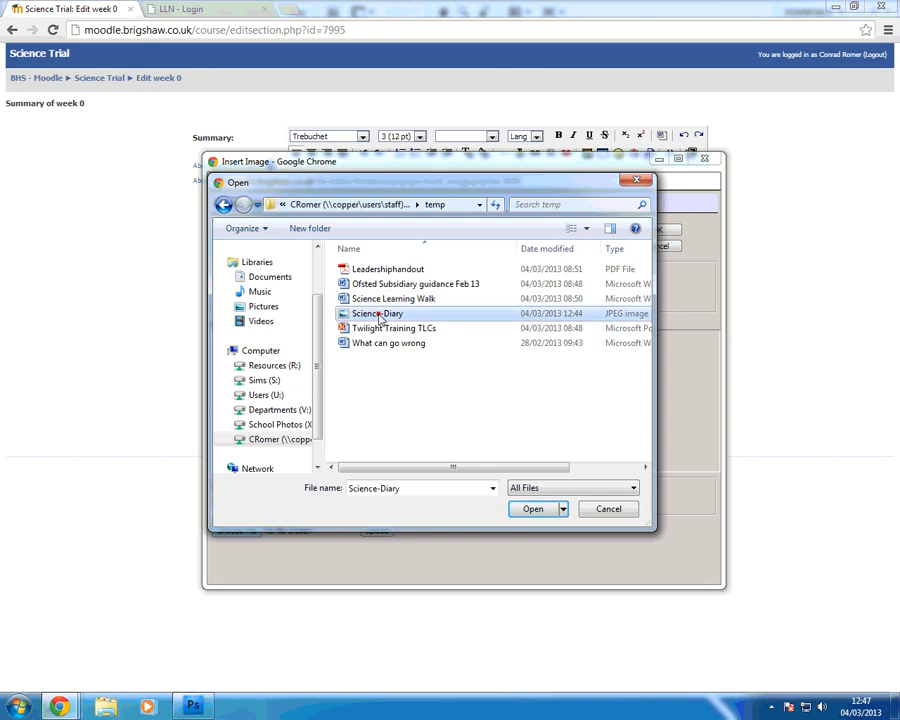
click(532, 508)
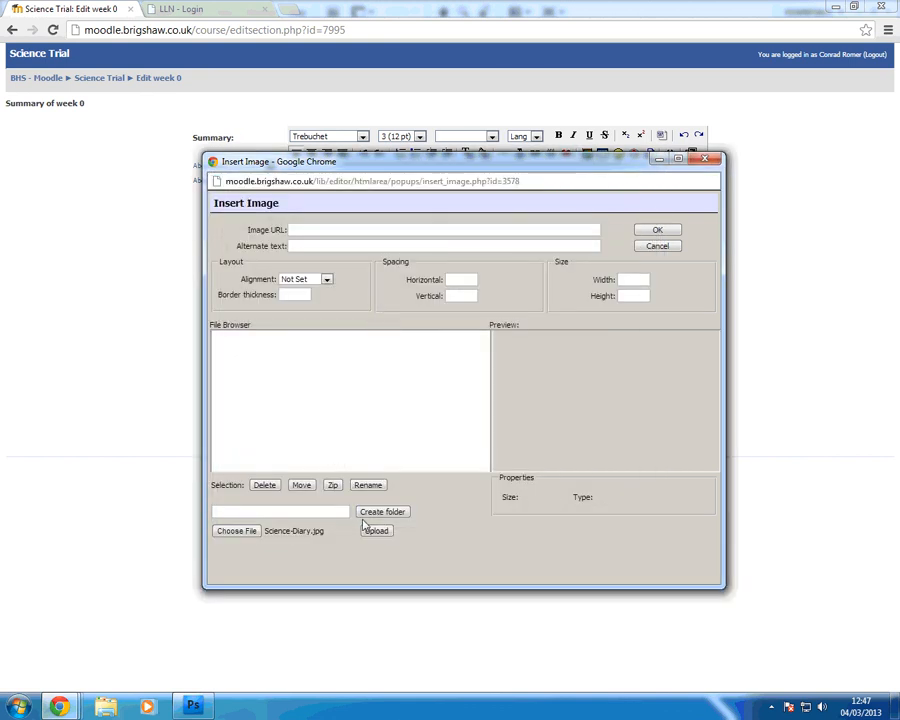
Step: Upload Science-Diary.jpg into the course files
click(376, 532)
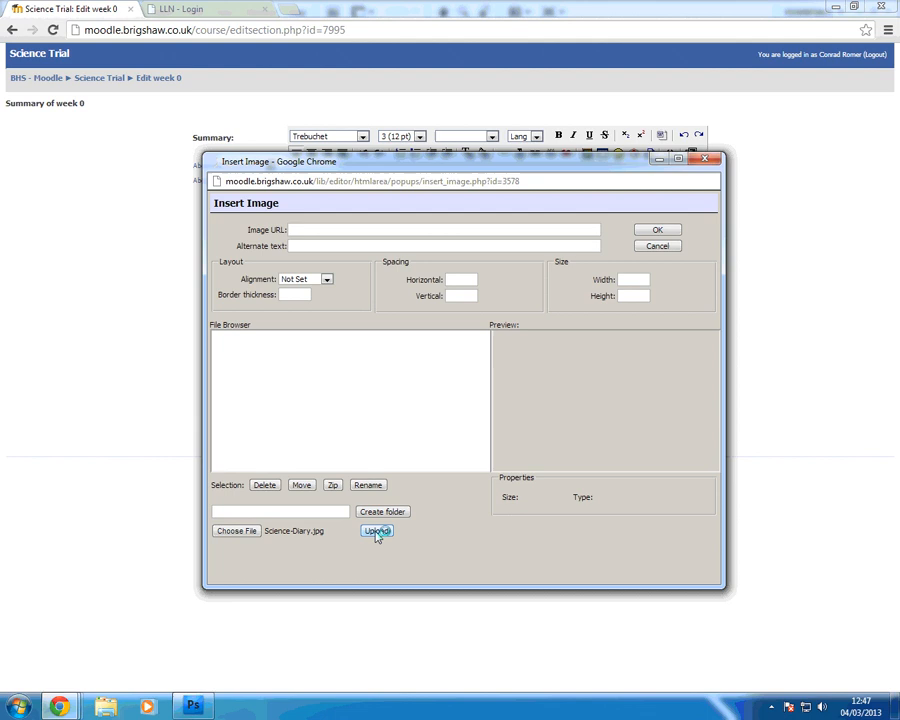
click(376, 532)
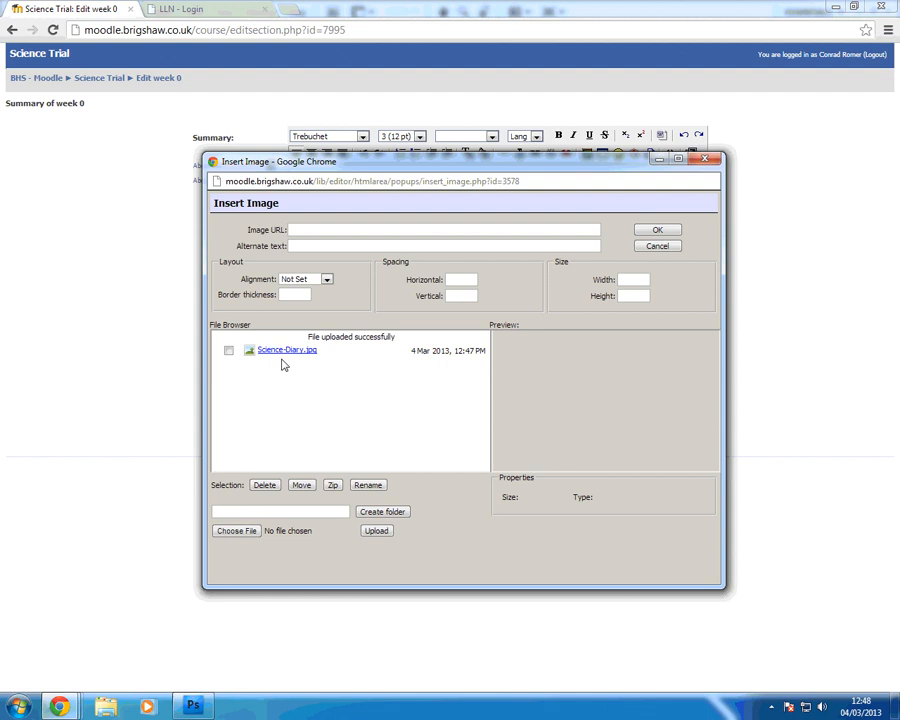
Step: Insert Science-Diary.jpg into the table with alternate text 'diary image', aligned left
click(288, 348)
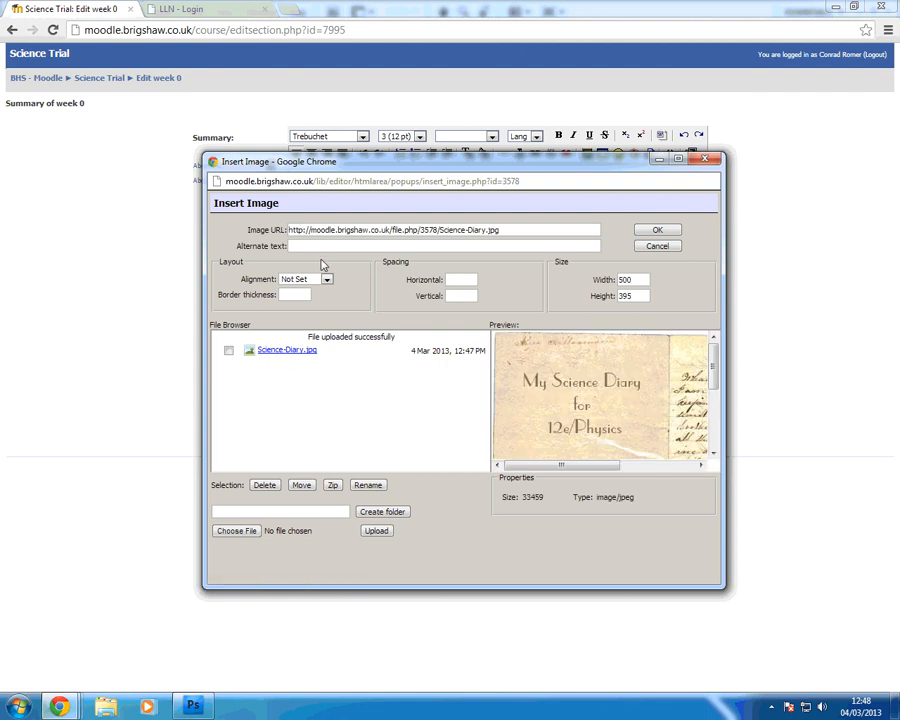
click(444, 246)
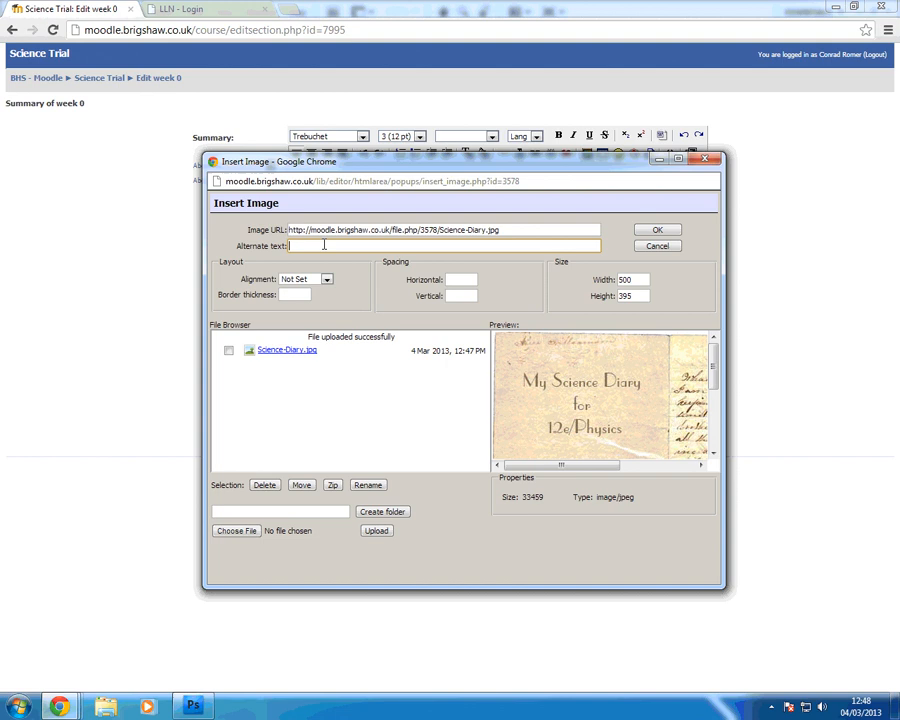
text(diary image)
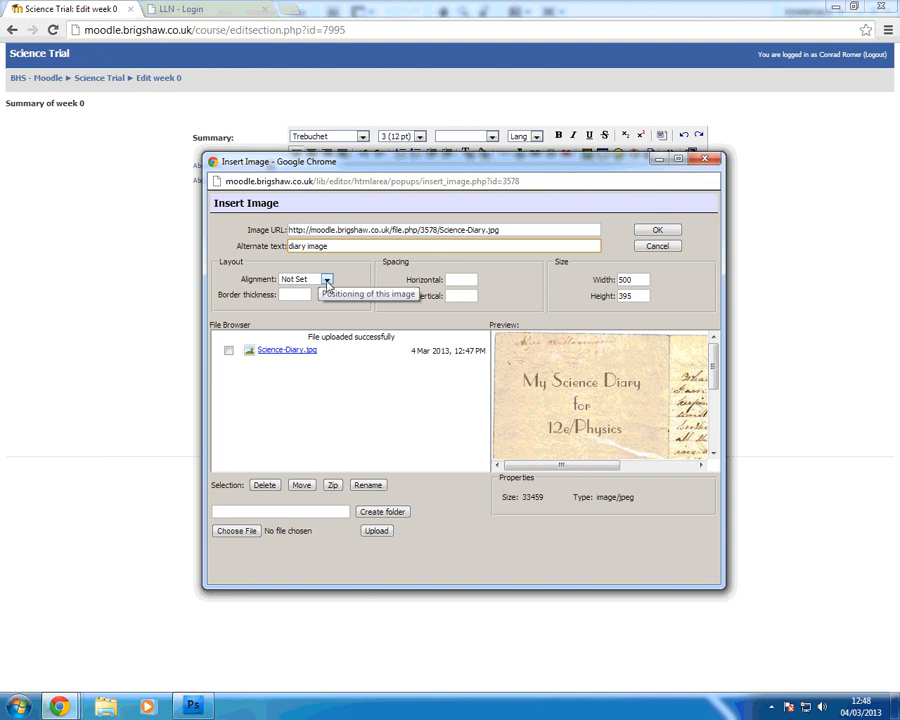
click(326, 280)
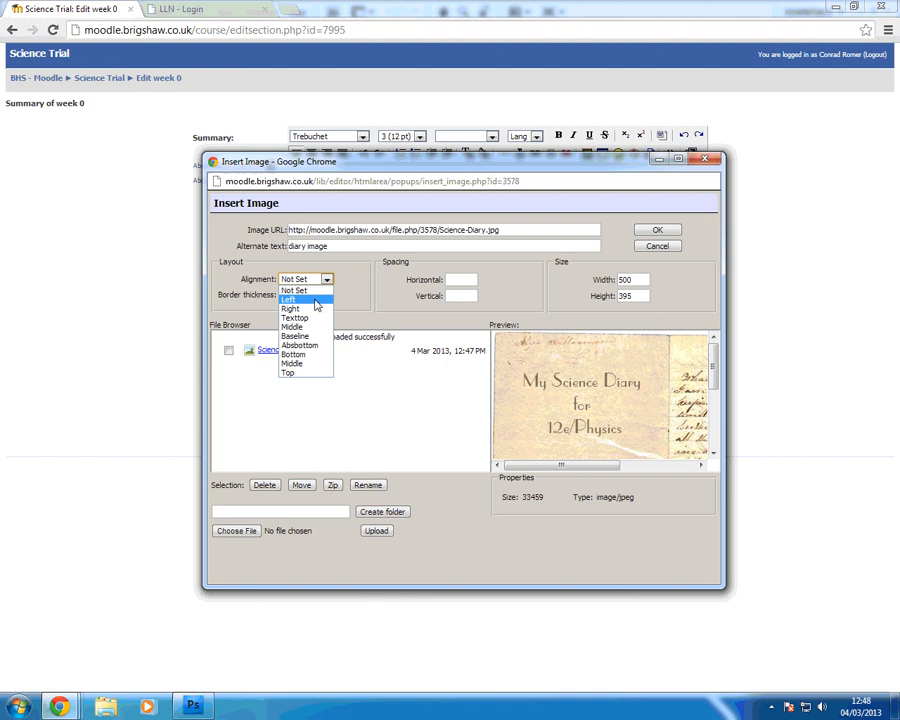
click(292, 300)
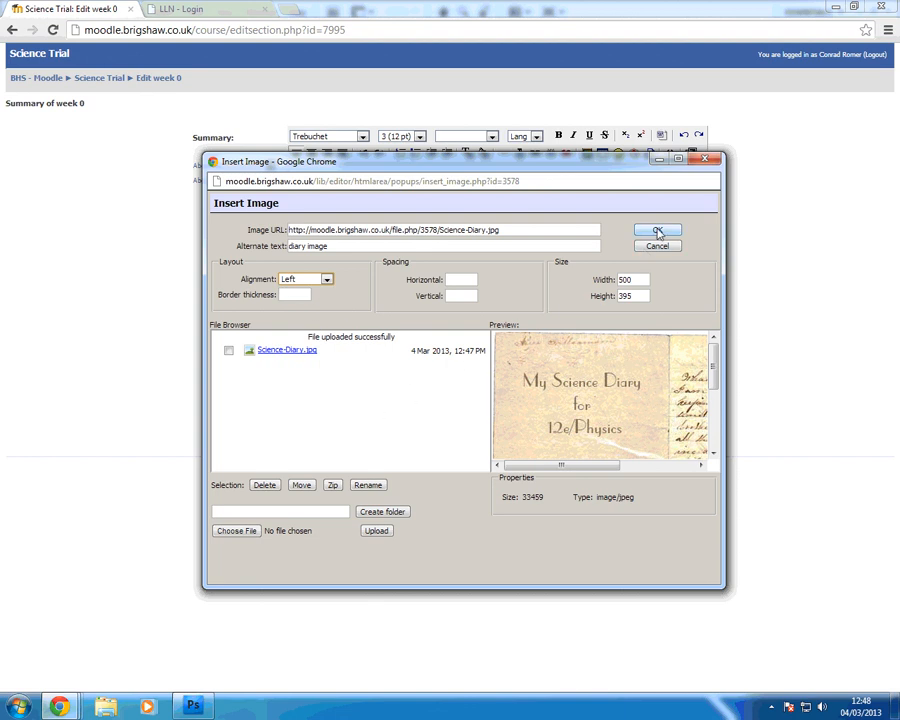
click(660, 230)
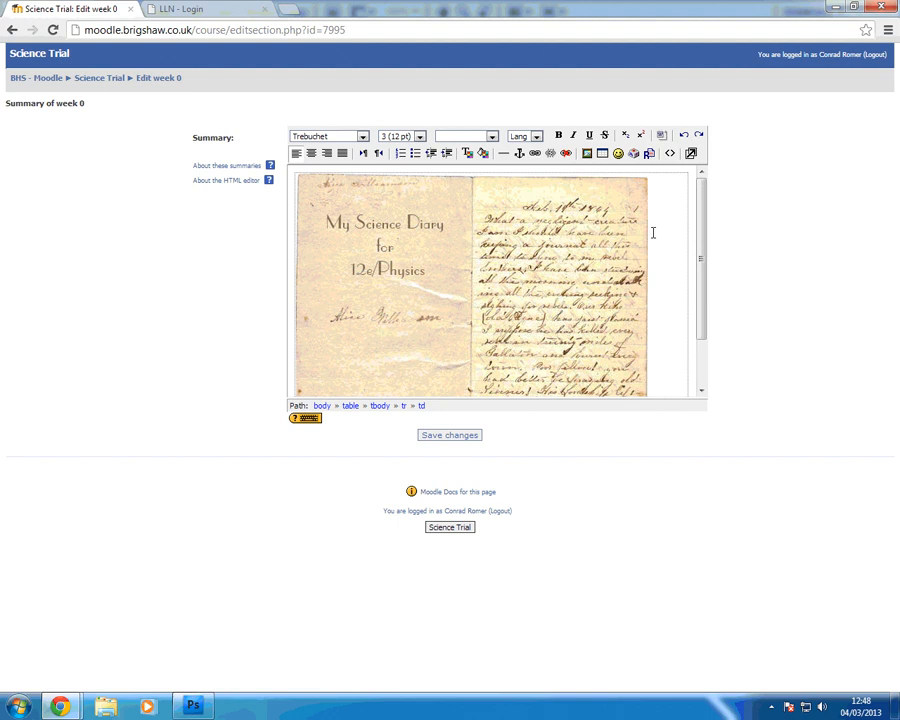
Step: Save the week 0 summary changes and turn course editing off
click(448, 436)
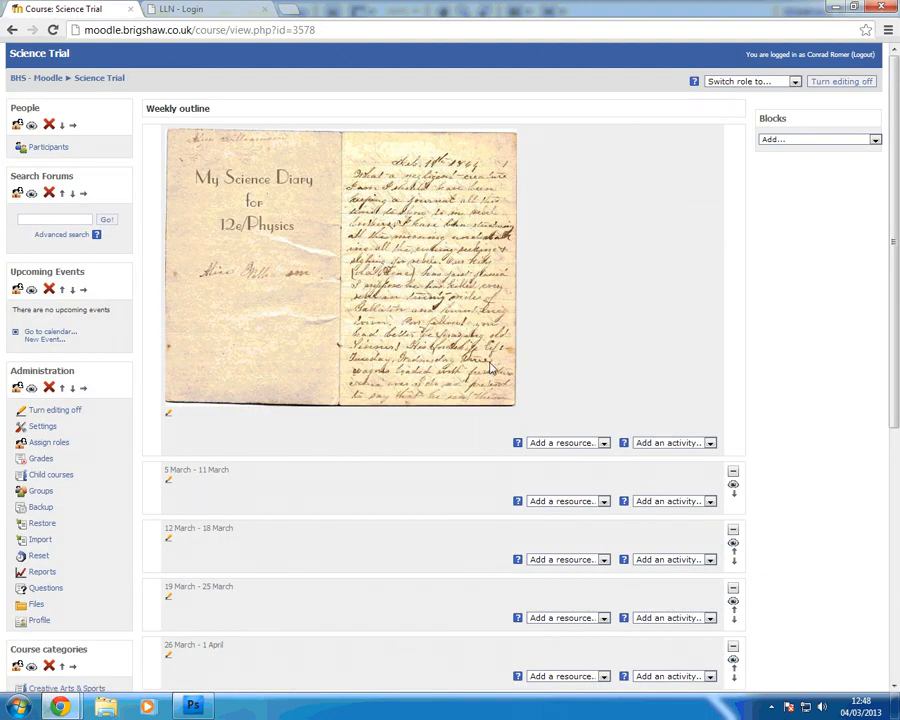
mouse_move(492, 352)
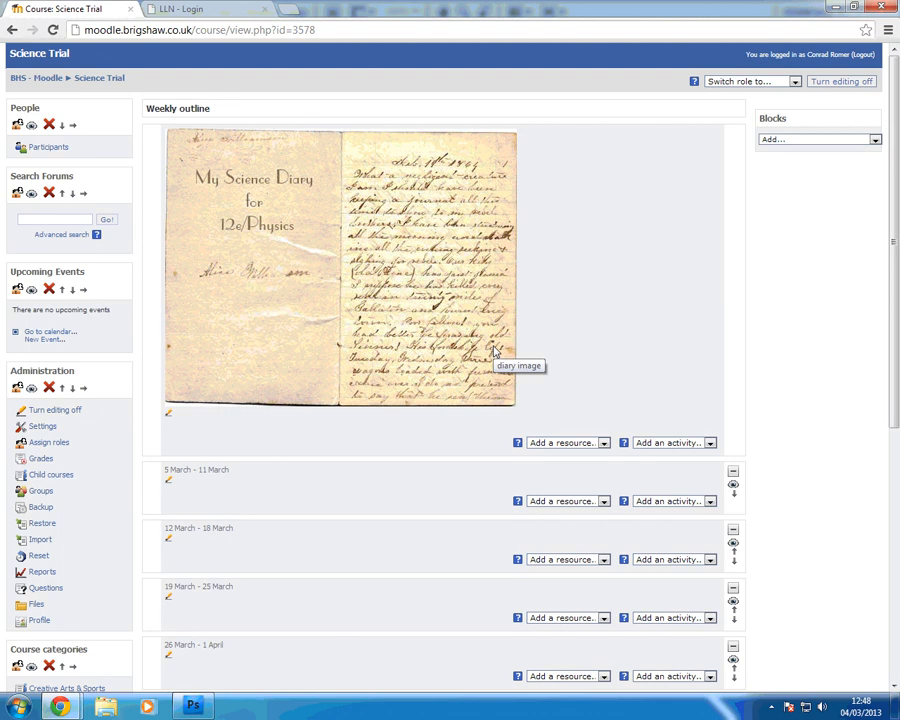
mouse_move(390, 436)
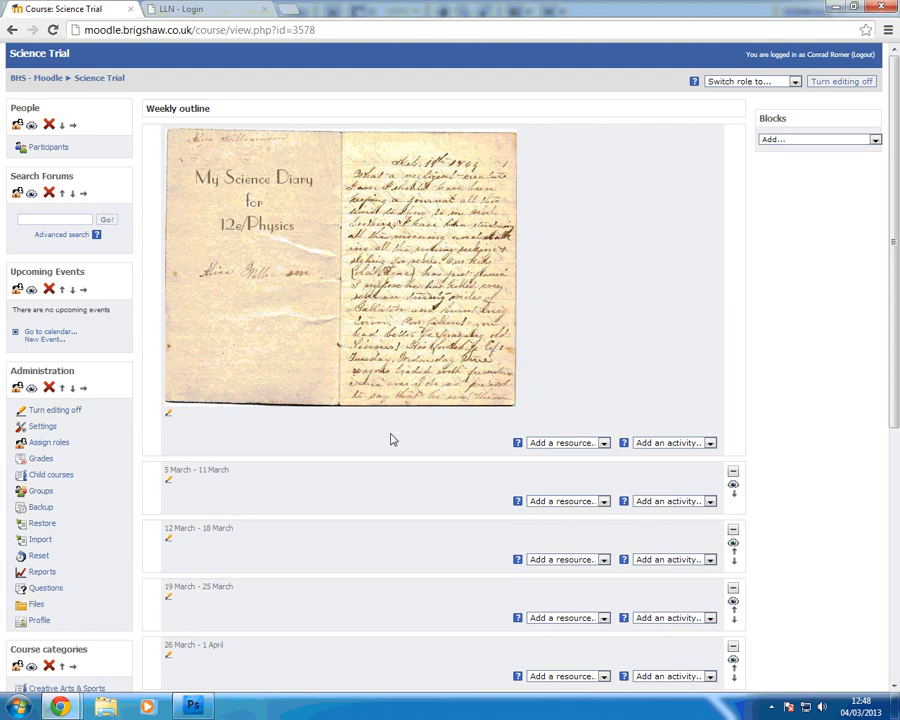
mouse_move(388, 440)
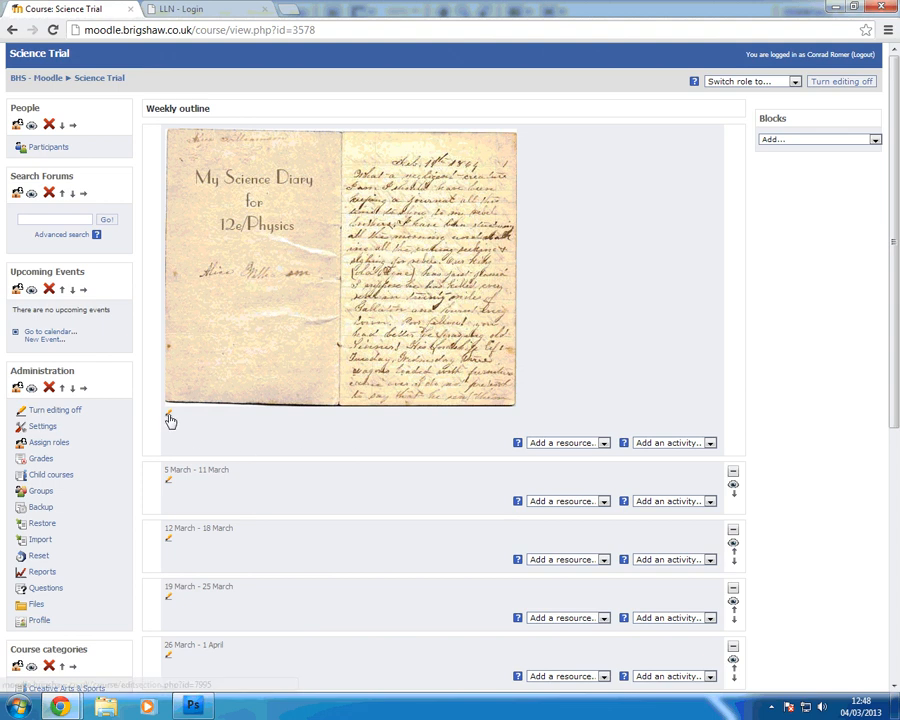
mouse_move(170, 420)
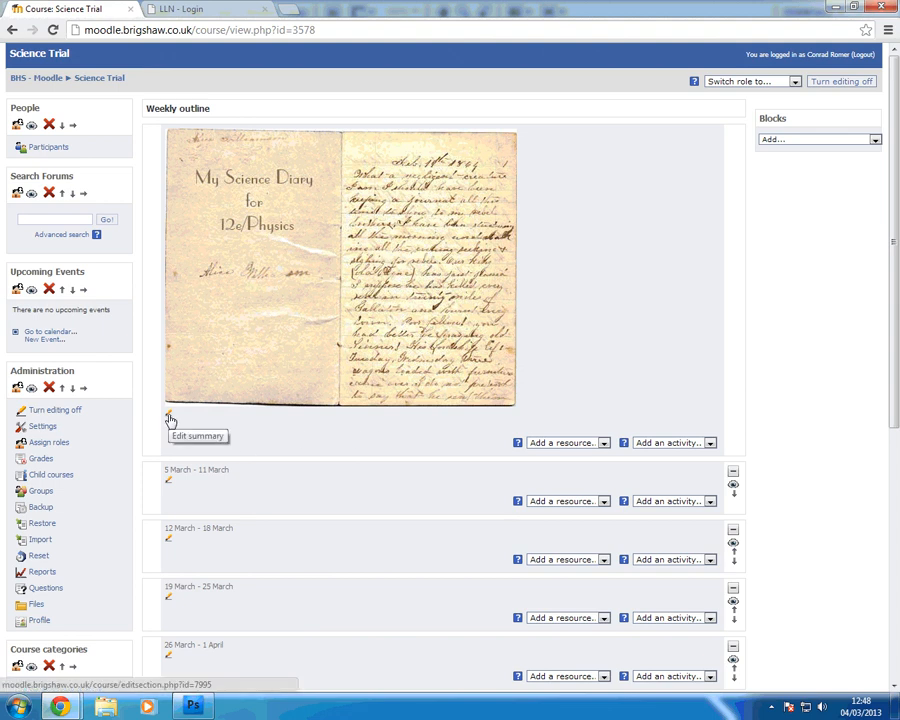
mouse_move(212, 432)
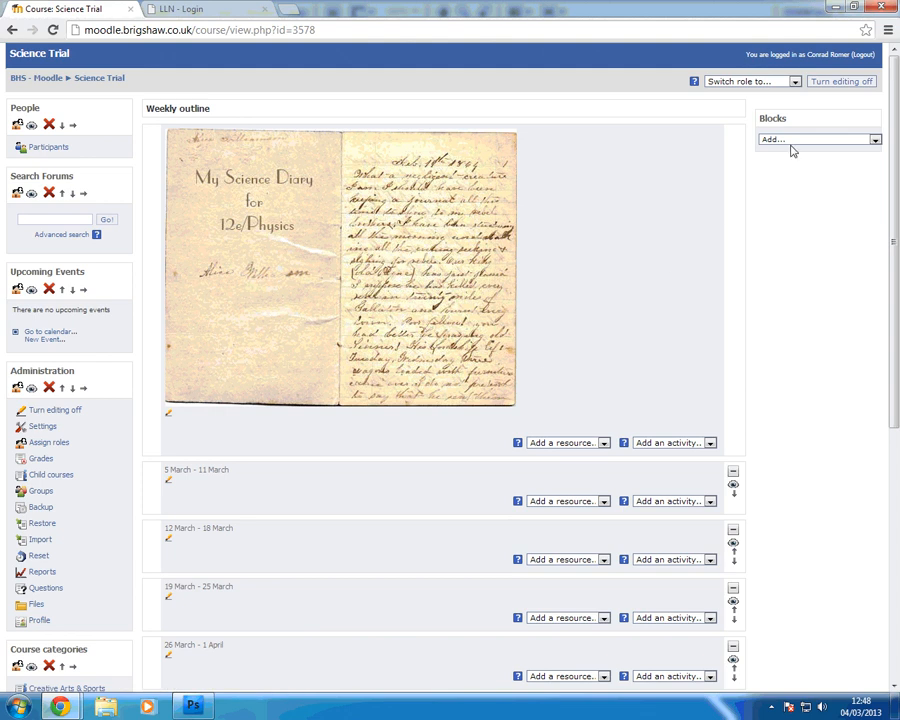
click(864, 80)
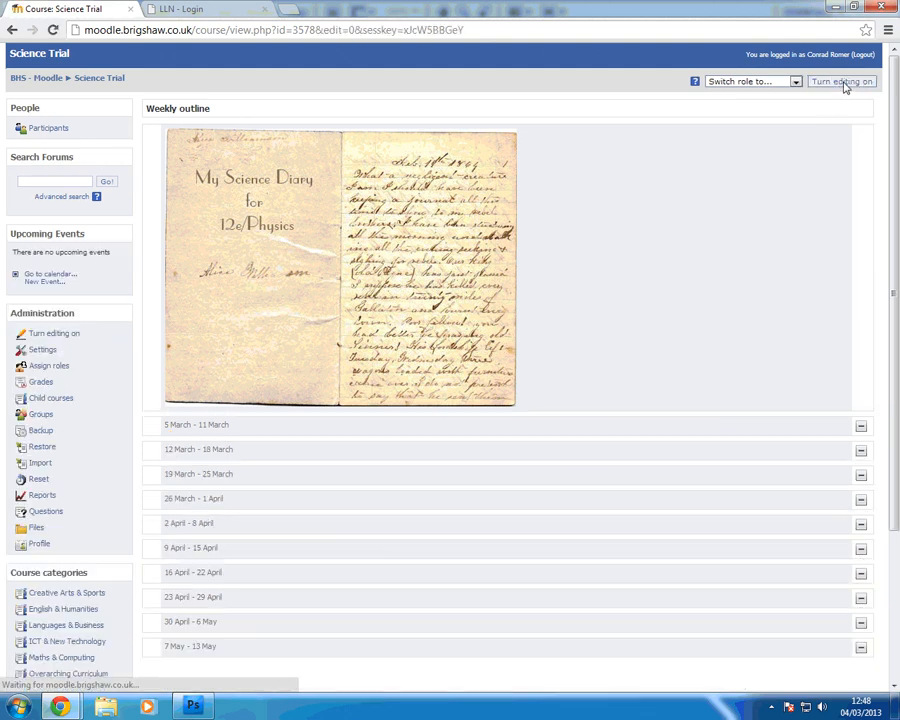